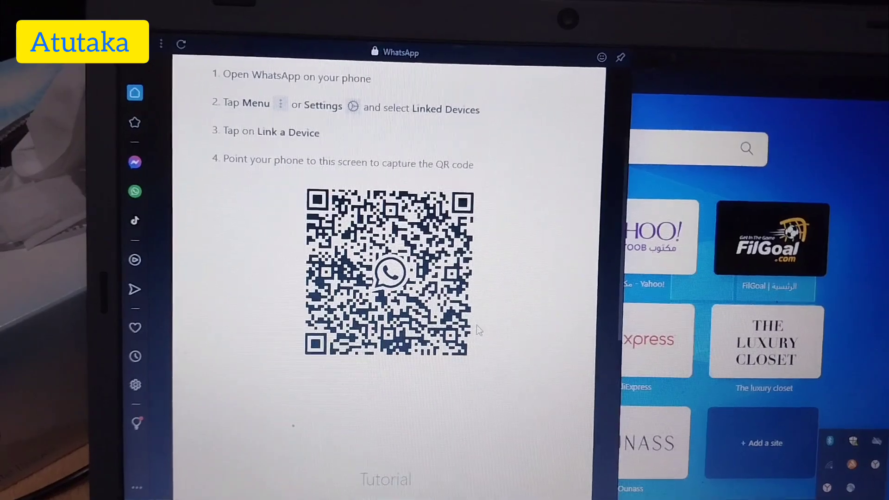
Step: Scroll the phone's app list to find WhatsApp while Opera shows the QR code
{"action": "scroll", "scroll_direction": "down", "scroll_amount": 3}
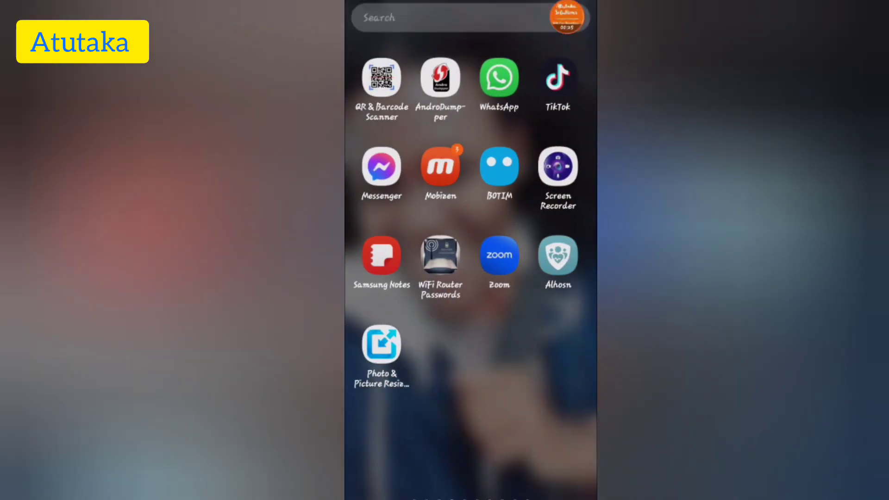
Step: Launch WhatsApp Business and open Linked devices, showing 1 of 4 linked
{"action": "left_click", "coordinate": [498, 78]}
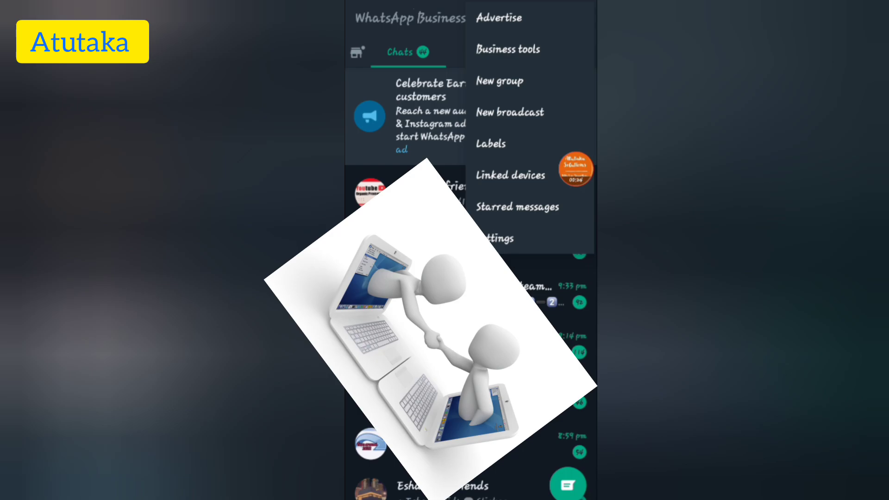
{"action": "left_click", "coordinate": [510, 175]}
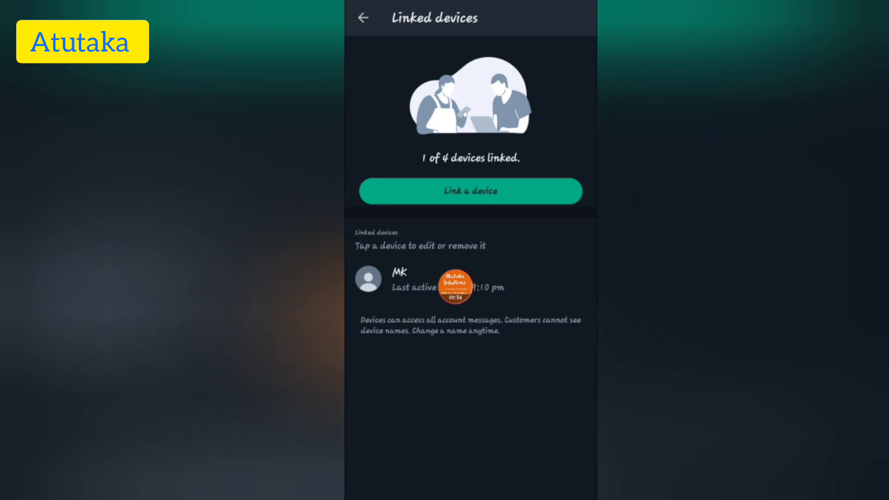
Step: View the MK device's details, return to the list, and start linking a new device
{"action": "left_click", "coordinate": [399, 282]}
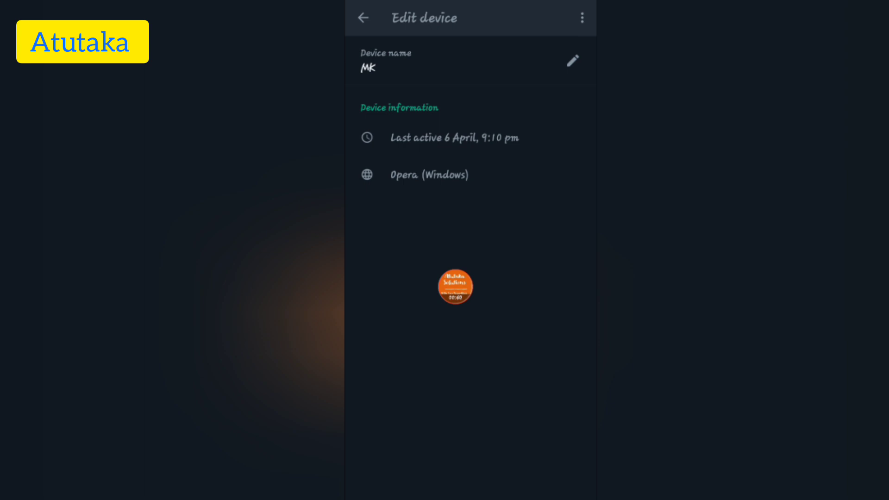
{"action": "left_click", "coordinate": [364, 18]}
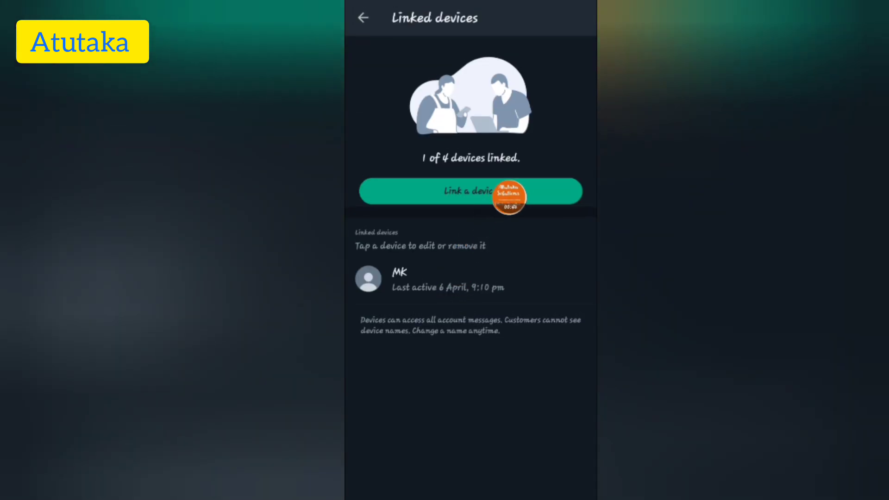
{"action": "left_click", "coordinate": [470, 191]}
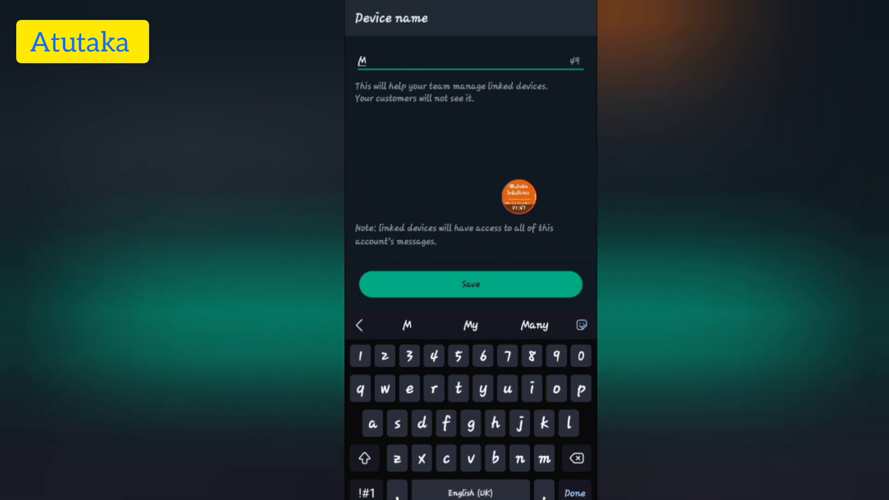
{"action": "type", "text": "artha"}
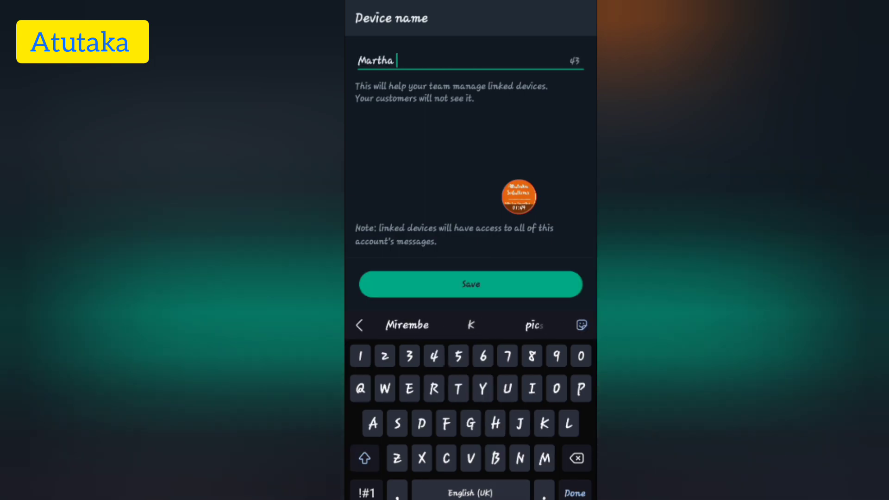
{"action": "left_click", "coordinate": [470, 284]}
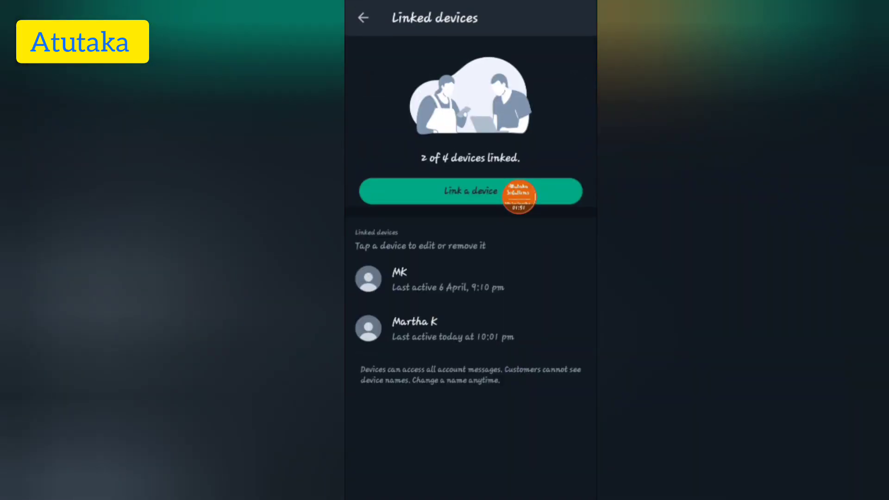